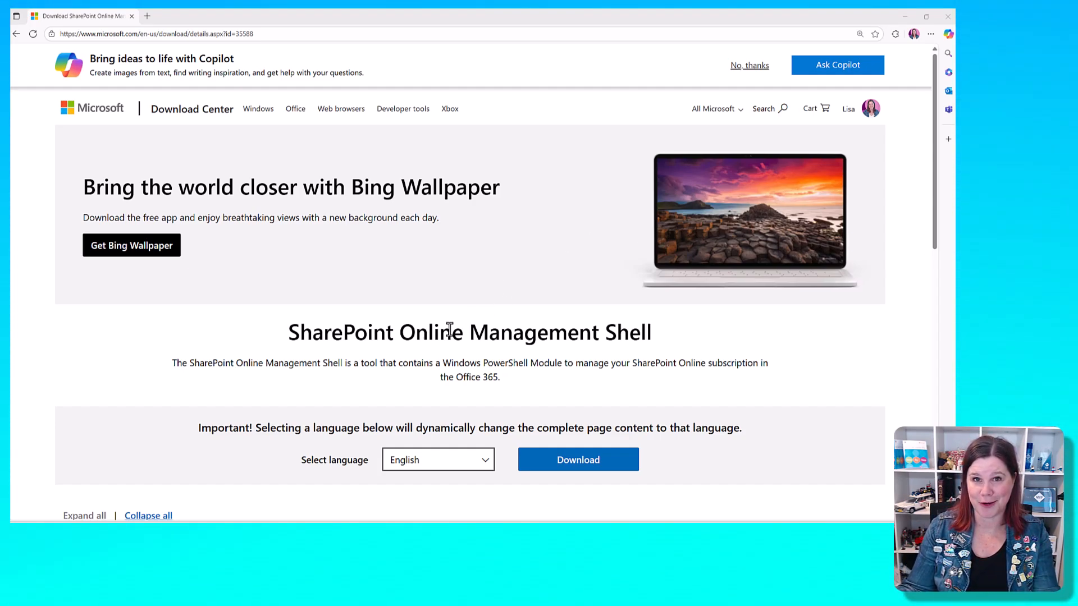
Download the SharePoint Online Management Shell .msi installer from the Download Center
{"action": "left_click", "coordinate": [578, 460]}
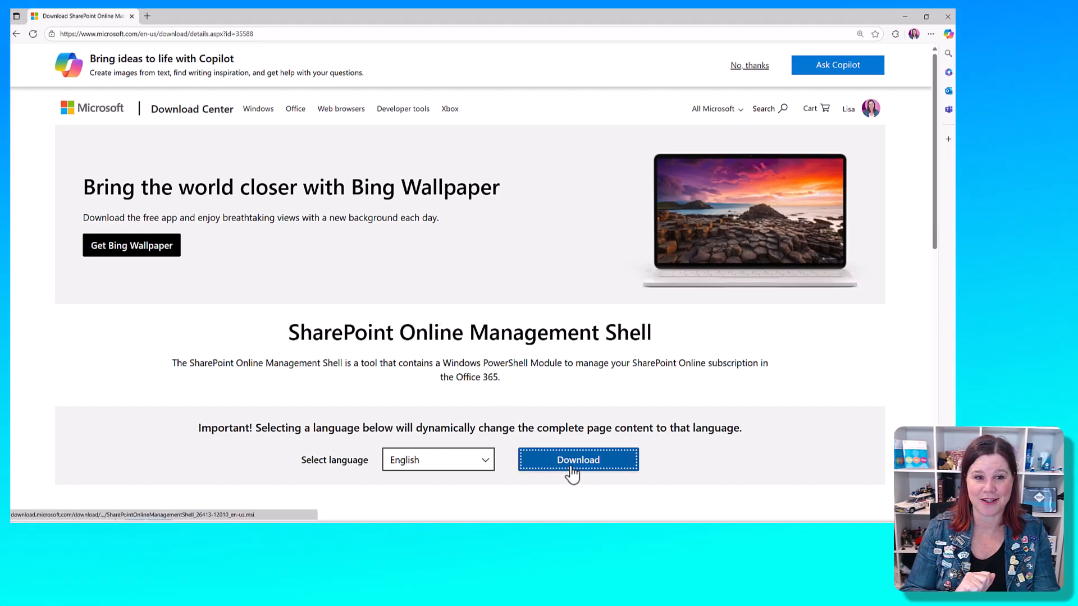
{"action": "left_click", "coordinate": [577, 460]}
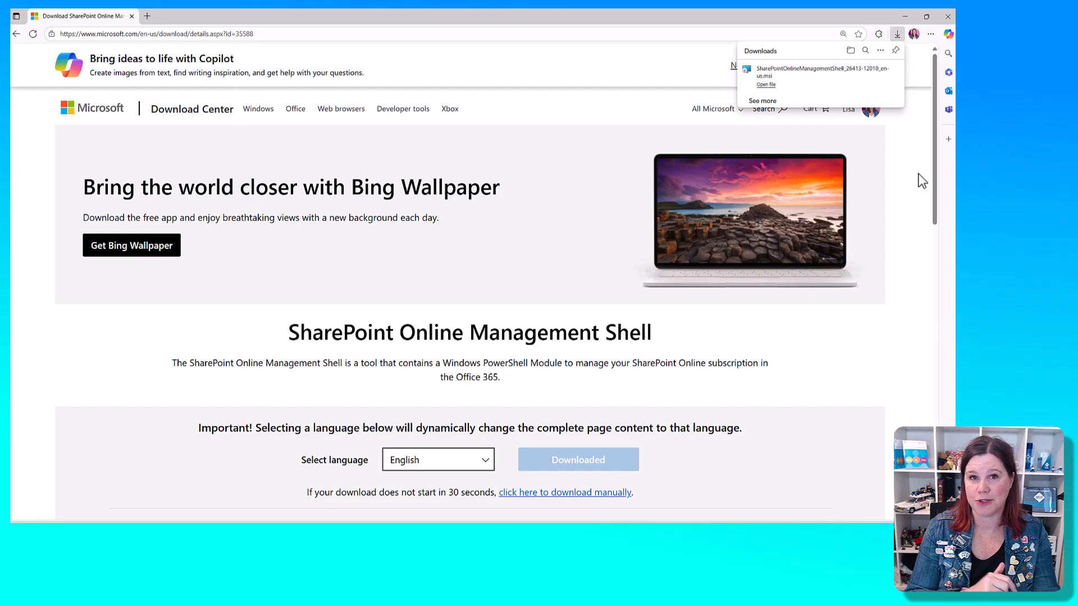
{"action": "mouse_move", "coordinate": [768, 93]}
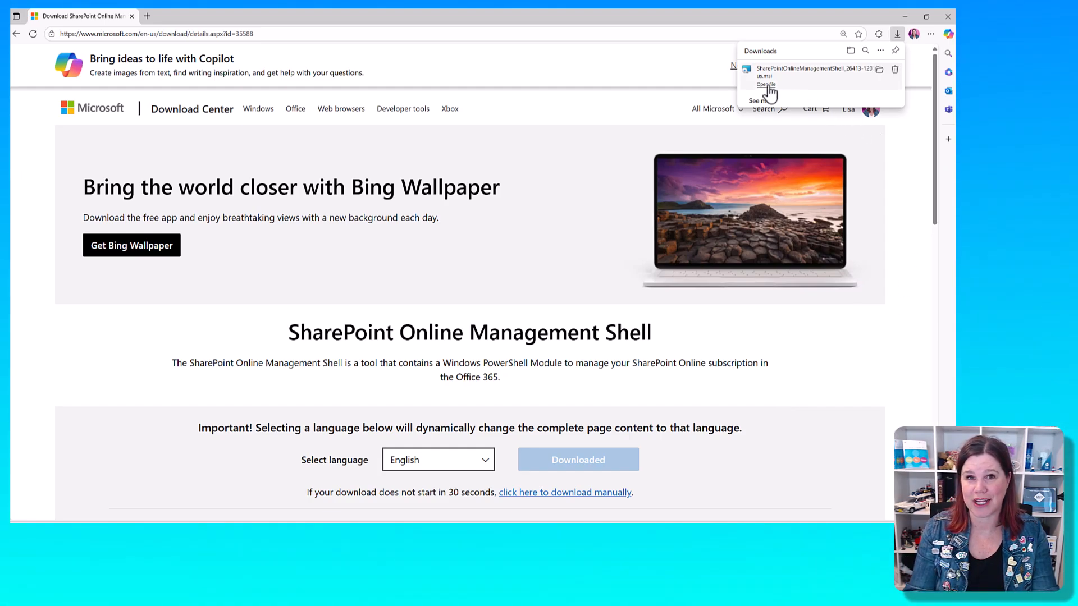
Run the downloaded installer, accept the license terms and complete the Management Shell setup
{"action": "left_click", "coordinate": [765, 84]}
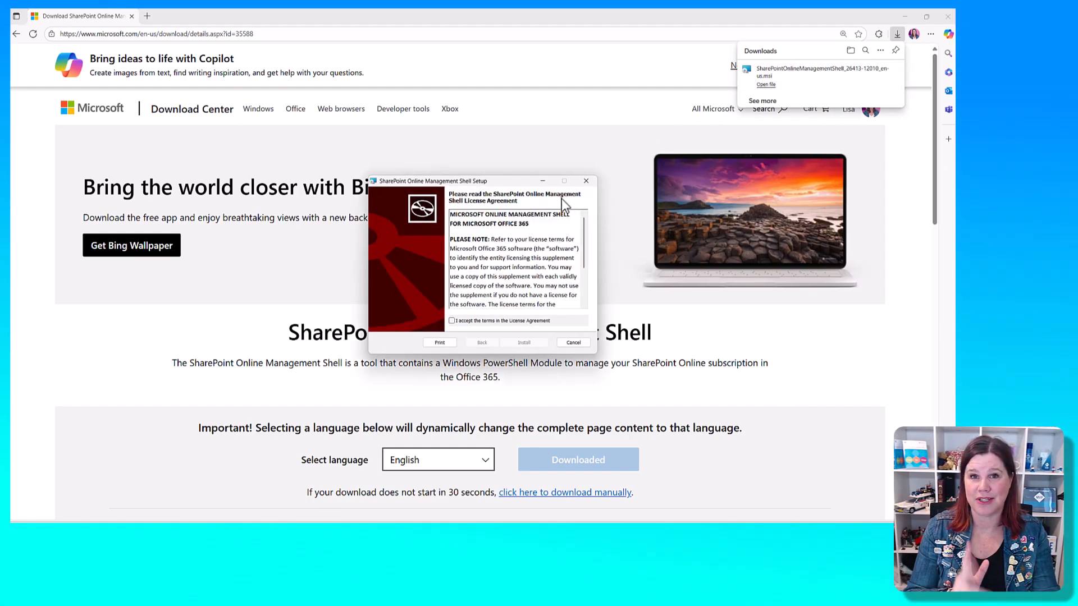
{"action": "scroll", "scroll_direction": "down", "scroll_amount": 3}
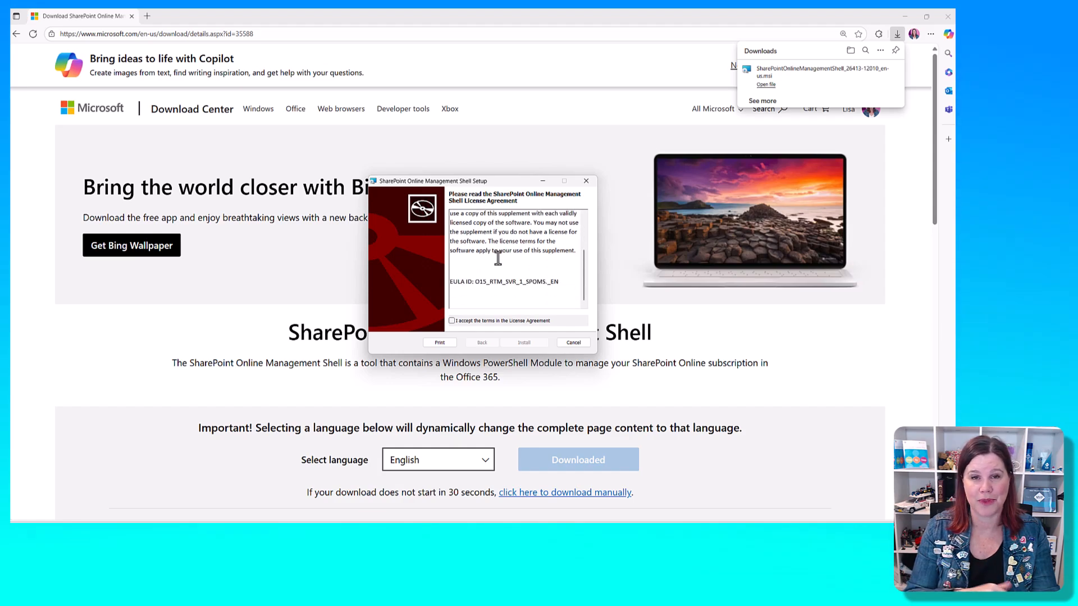
{"action": "left_click", "coordinate": [453, 320]}
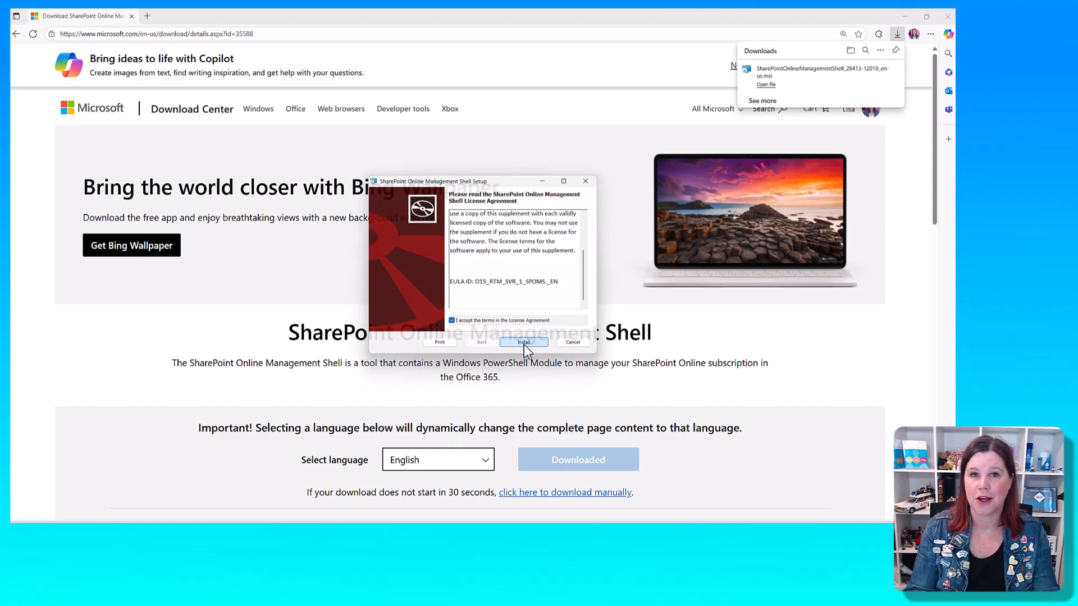
{"action": "left_click", "coordinate": [525, 342]}
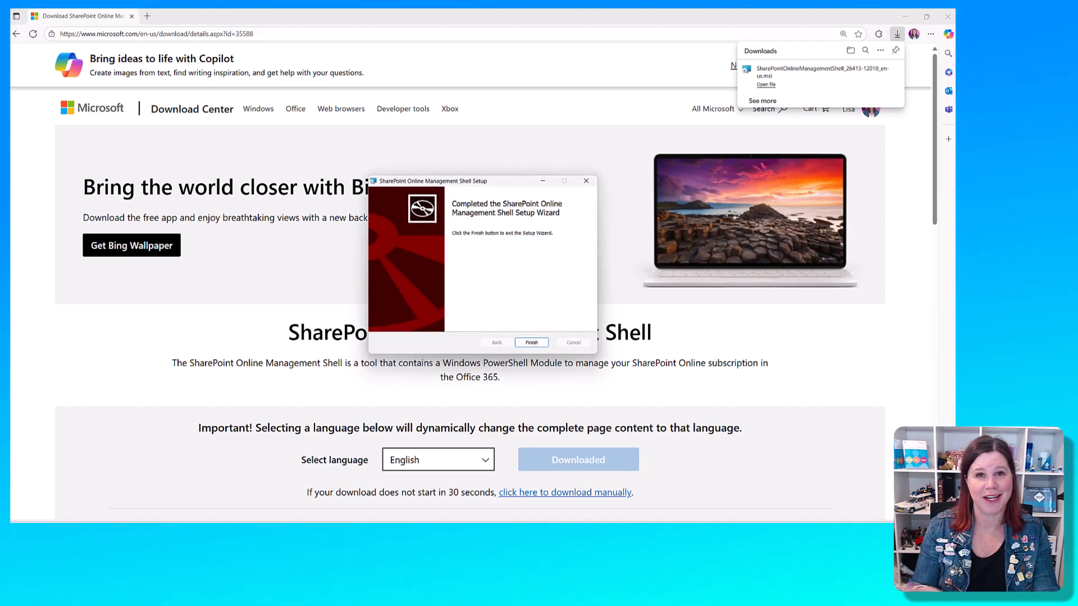
{"action": "left_click", "coordinate": [531, 343]}
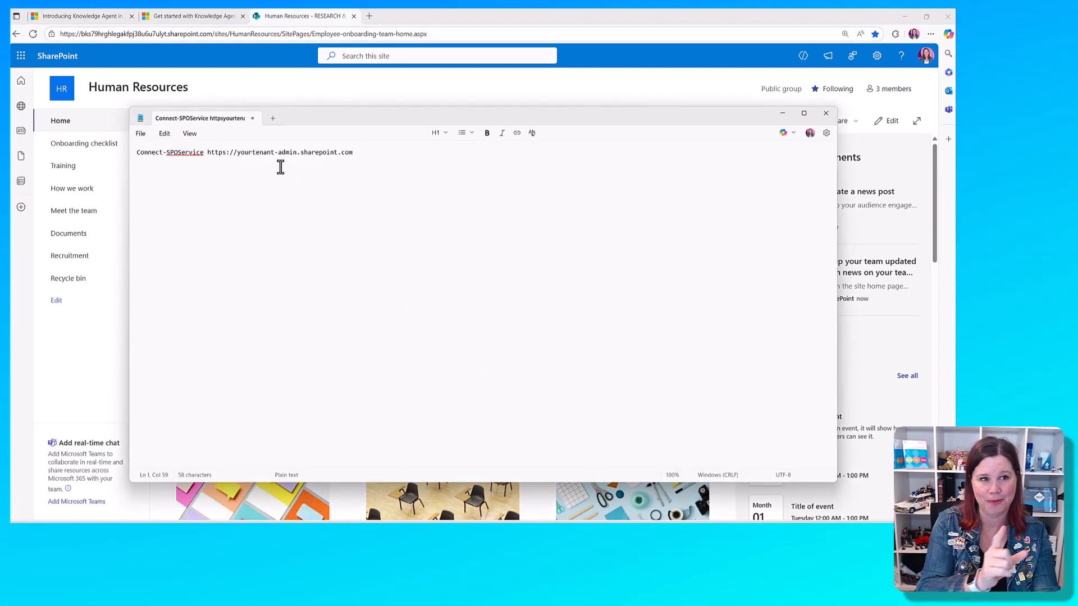
{"action": "mouse_move", "coordinate": [237, 152]}
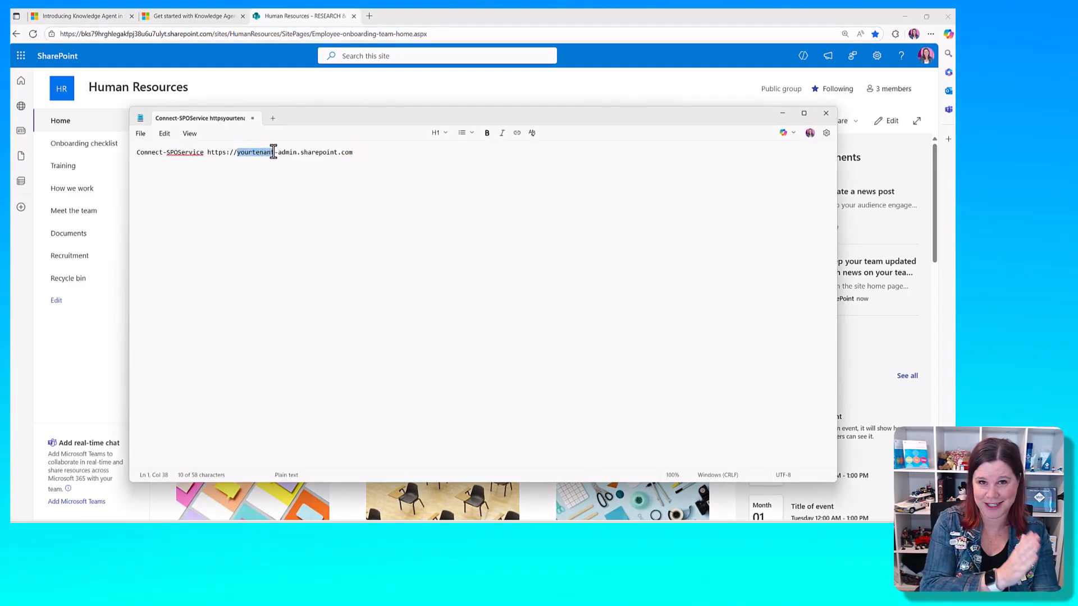
Put tenant 'bks79hrghlegakfpj38u6u7ulyt' into the Connect-SPOService admin URL and select it for copying
{"action": "type", "text": "bks79hrghlegakfpj38u6u7ulyt"}
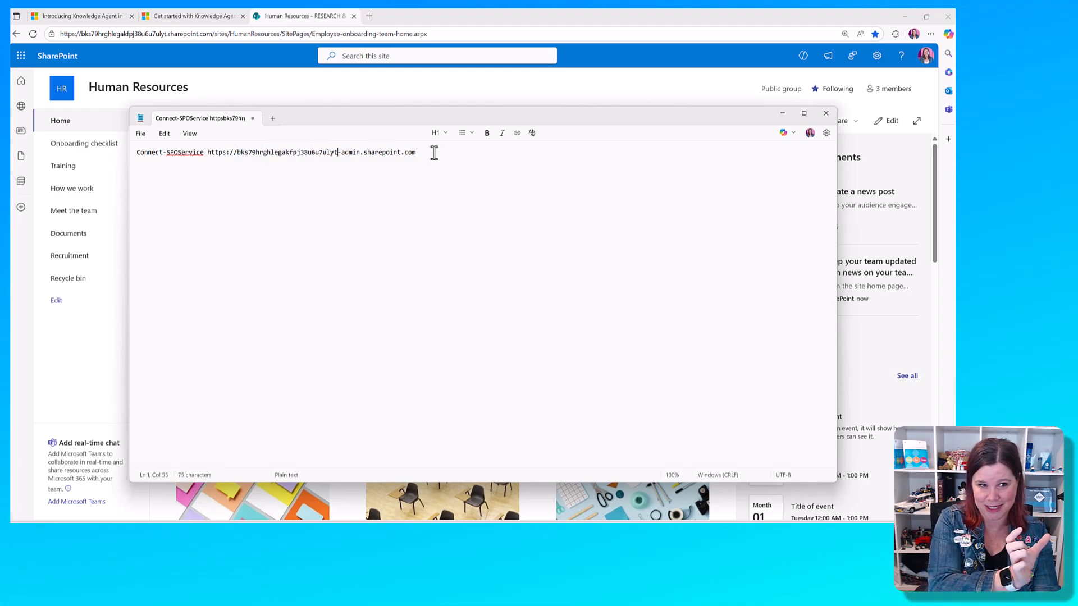
{"action": "key", "text": "ctrl+a"}
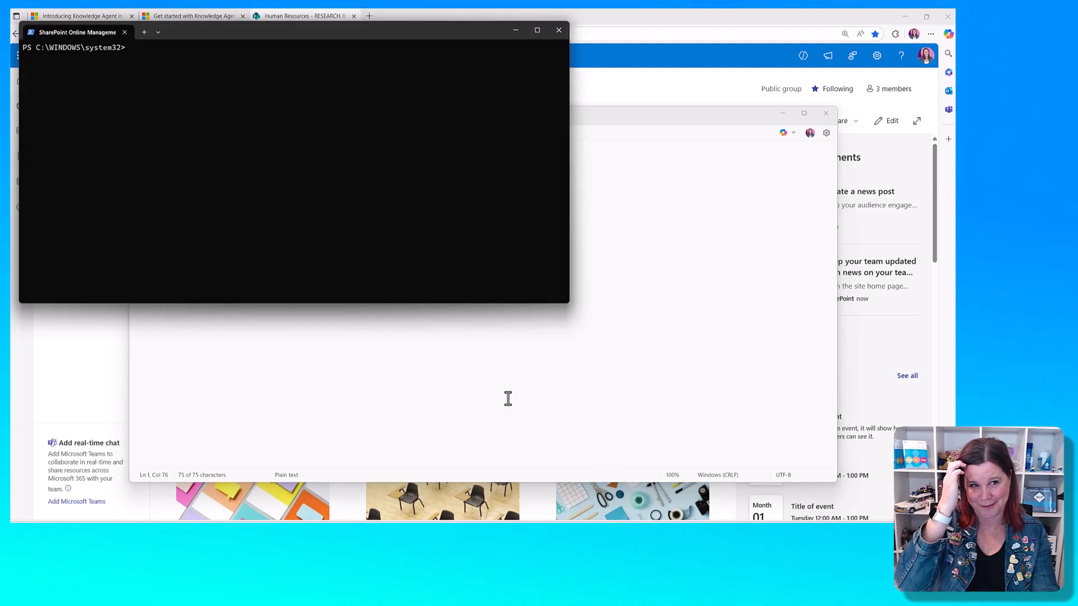
{"action": "type", "text": "Connect-SPOService https://bks79hrghlegakfpj38u6u7ulyt-admin.sharepoint.com"}
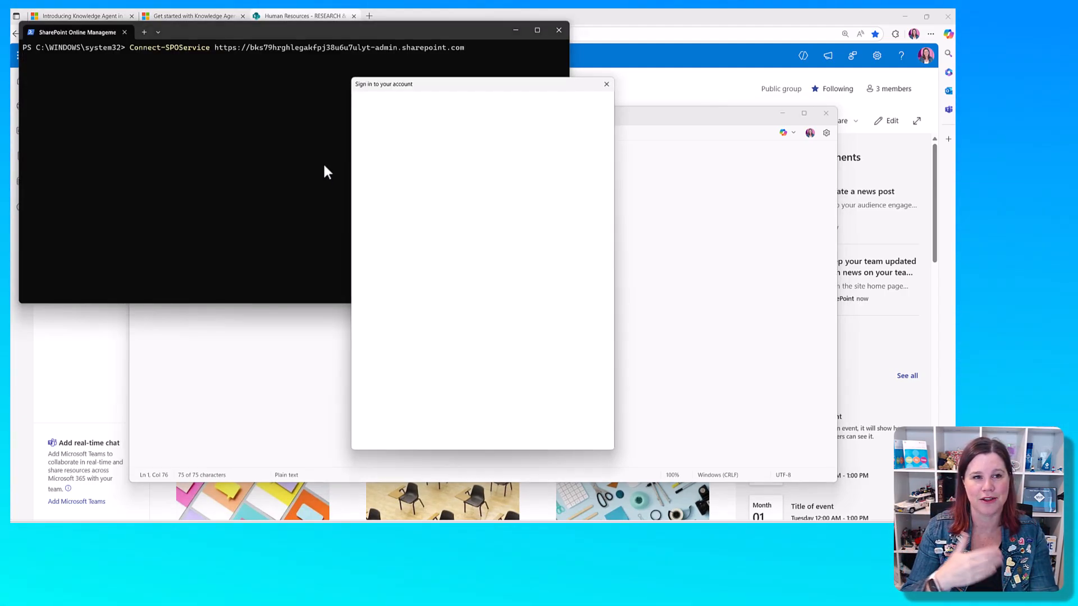
{"action": "left_click", "coordinate": [605, 83]}
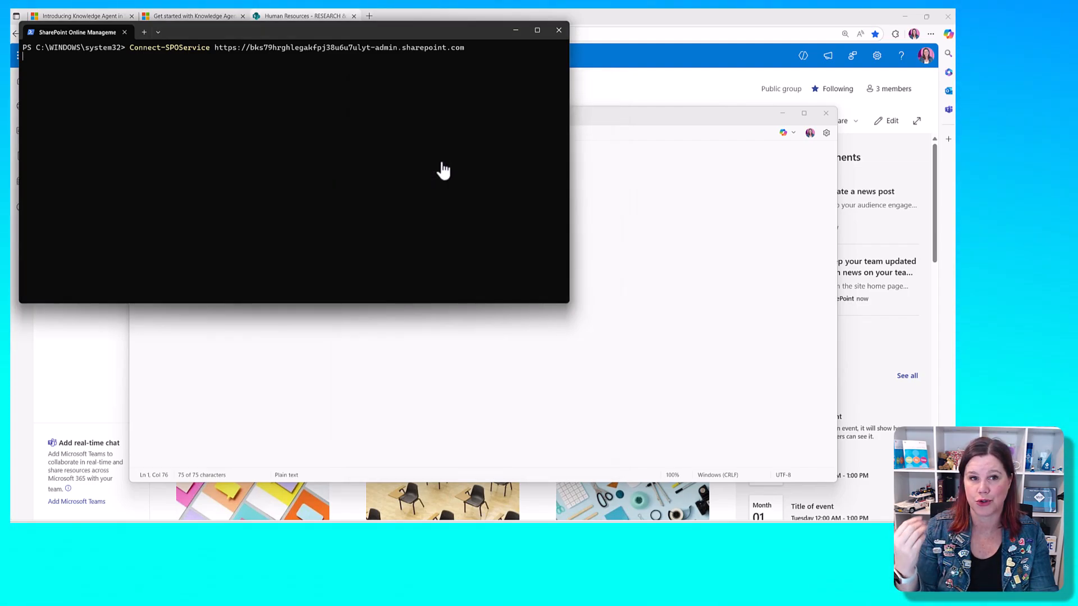
{"action": "key", "text": "Return"}
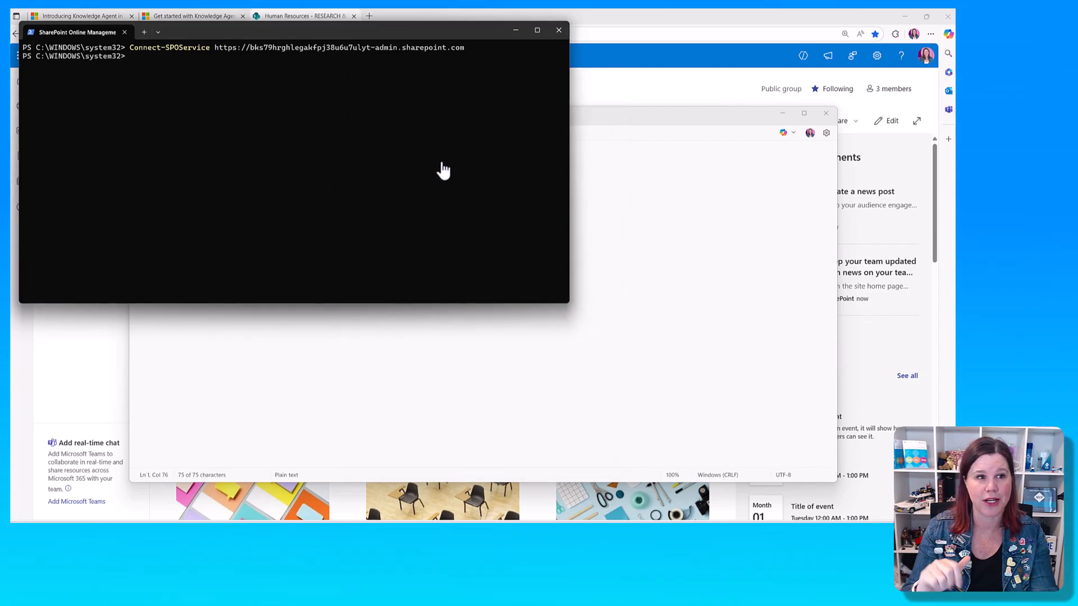
Run Set-SPOTenant -KnowledgeAgentScope AllSites from the documentation to enable Knowledge Agent everywhere
{"action": "left_click", "coordinate": [558, 29]}
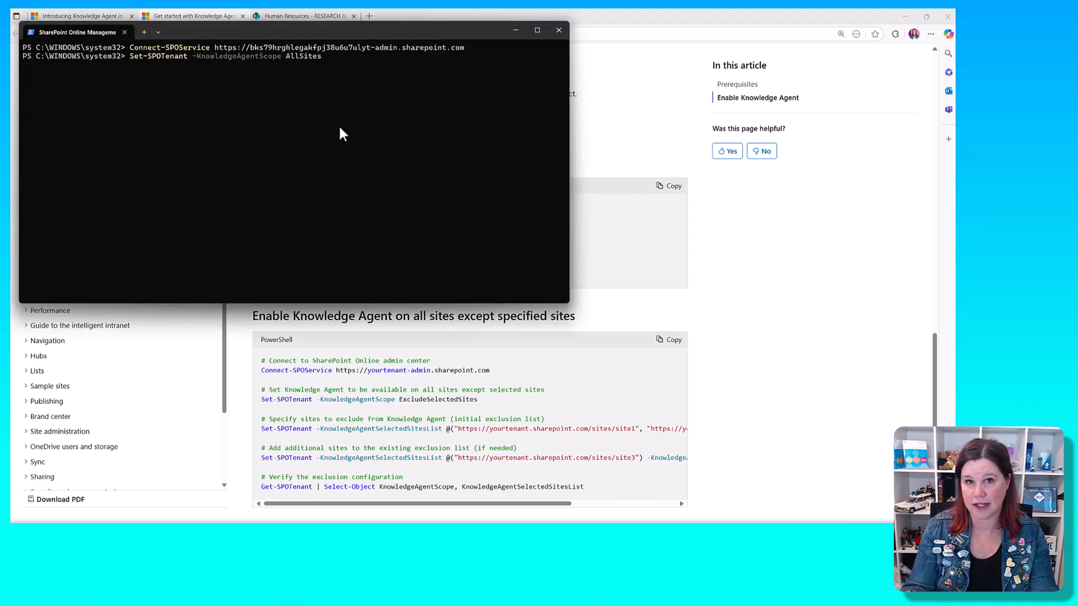
{"action": "key", "text": "Return"}
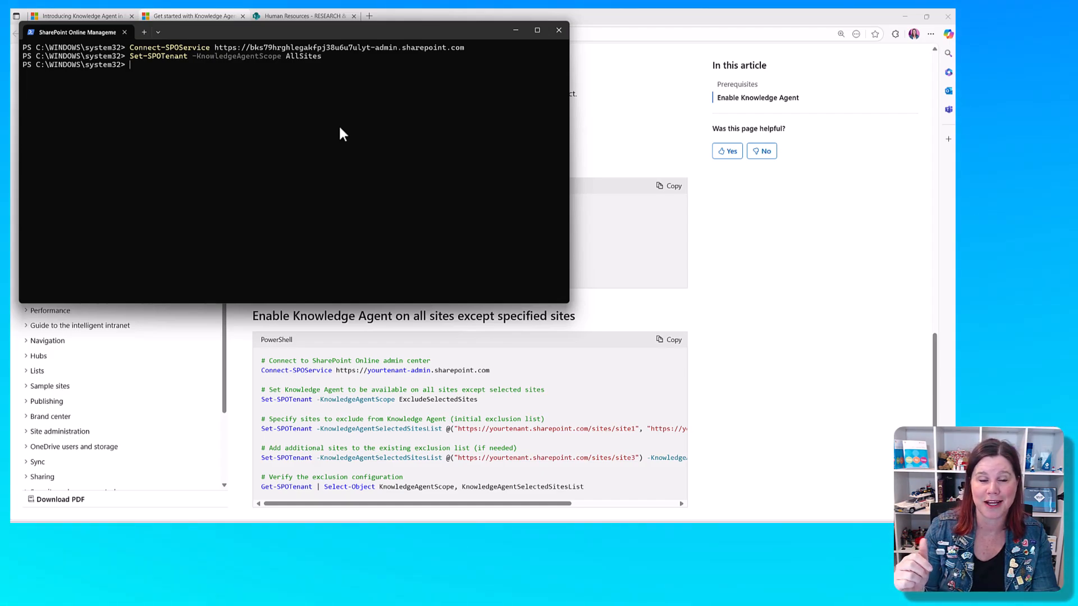
{"action": "left_click", "coordinate": [558, 29]}
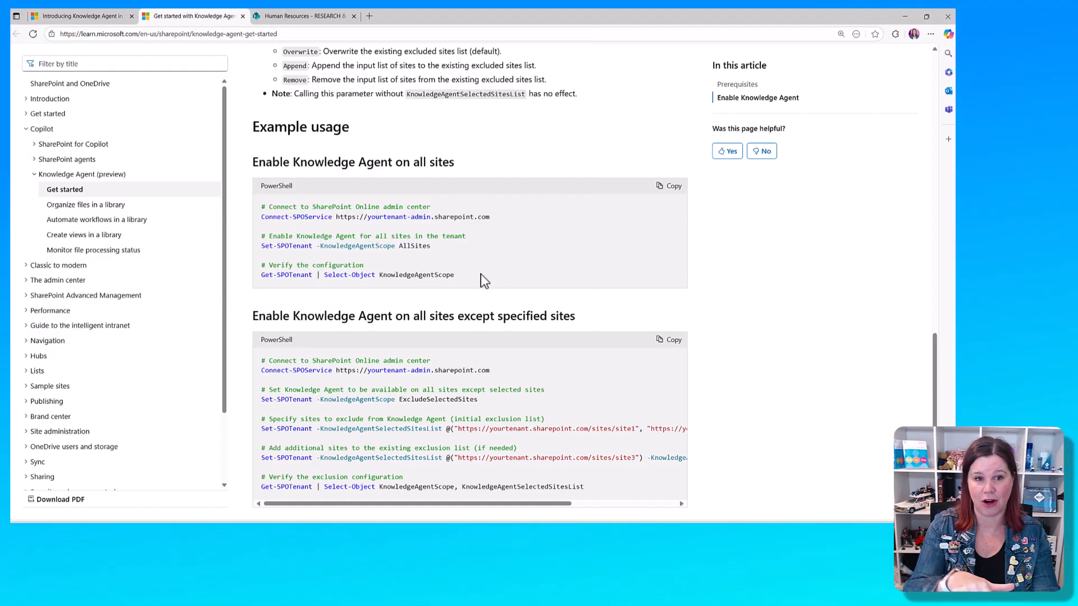
Run Get-SPOTenant | Select-Object KnowledgeAgentScope to confirm AllSites, then close the shell
{"action": "triple_click", "coordinate": [357, 274]}
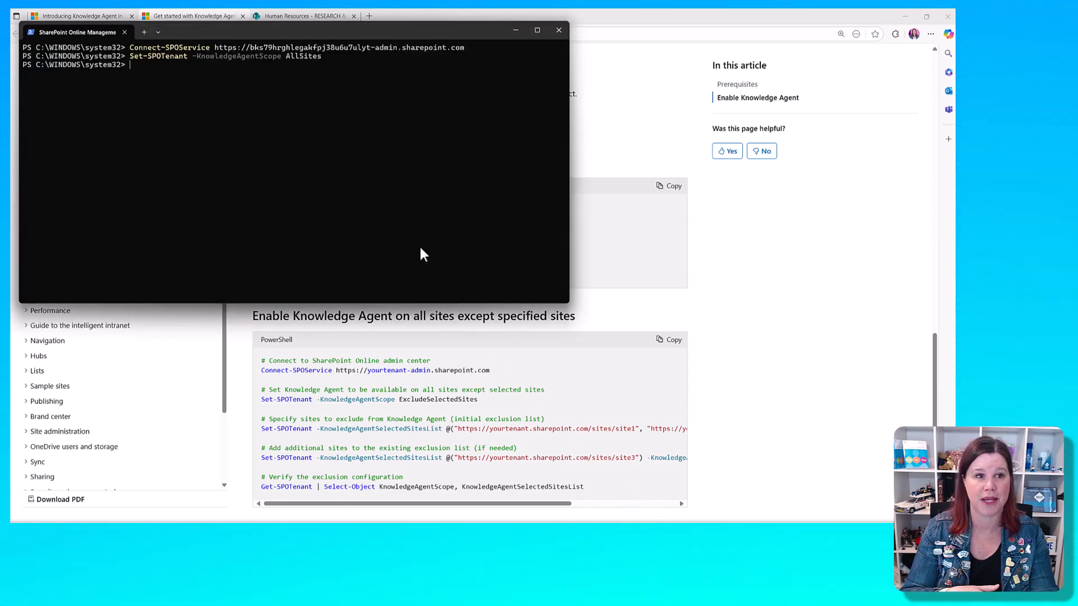
{"action": "type", "text": "Get-SPOTenant | Select-Object KnowledgeAgentScope"}
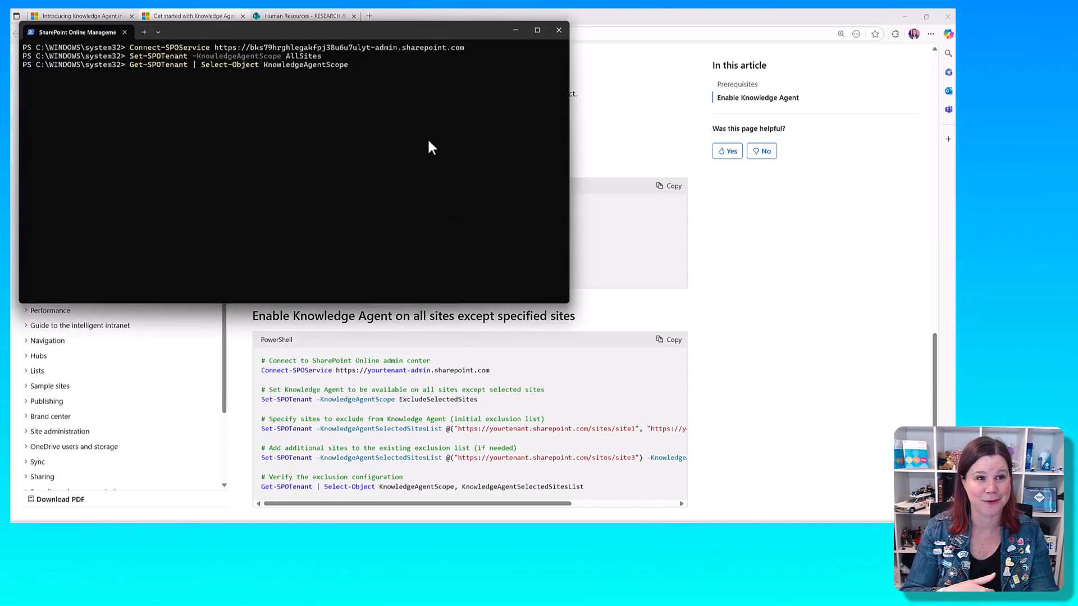
{"action": "key", "text": "Return"}
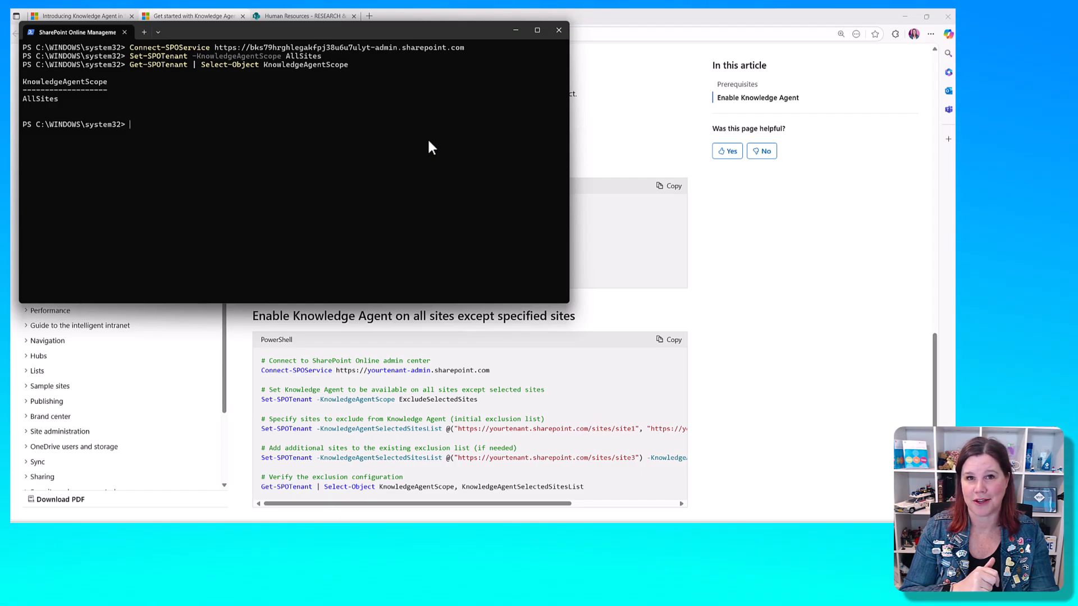
{"action": "mouse_move", "coordinate": [538, 60]}
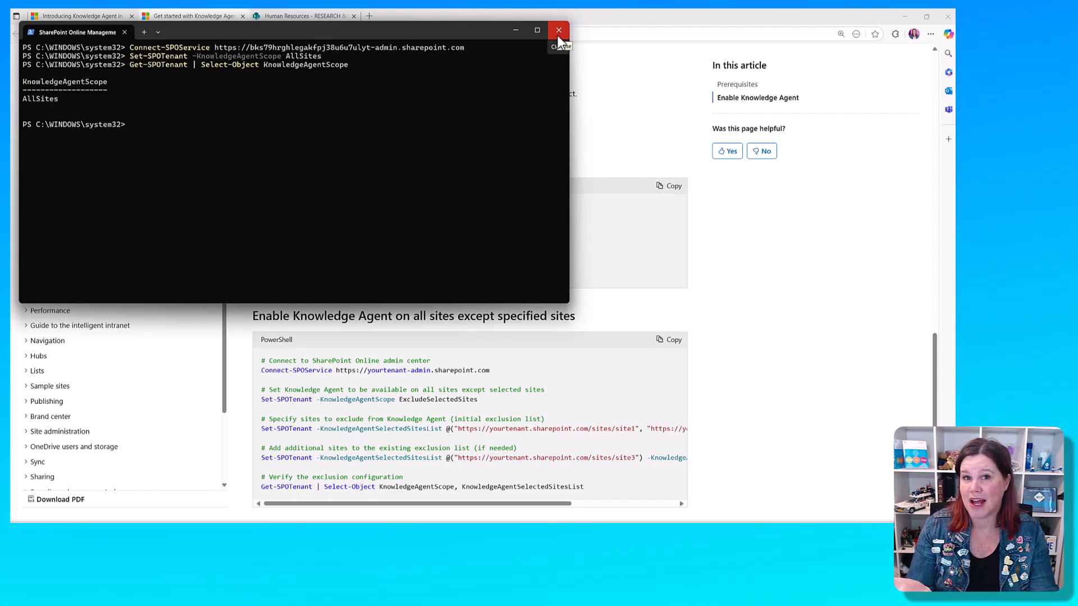
{"action": "left_click", "coordinate": [558, 30]}
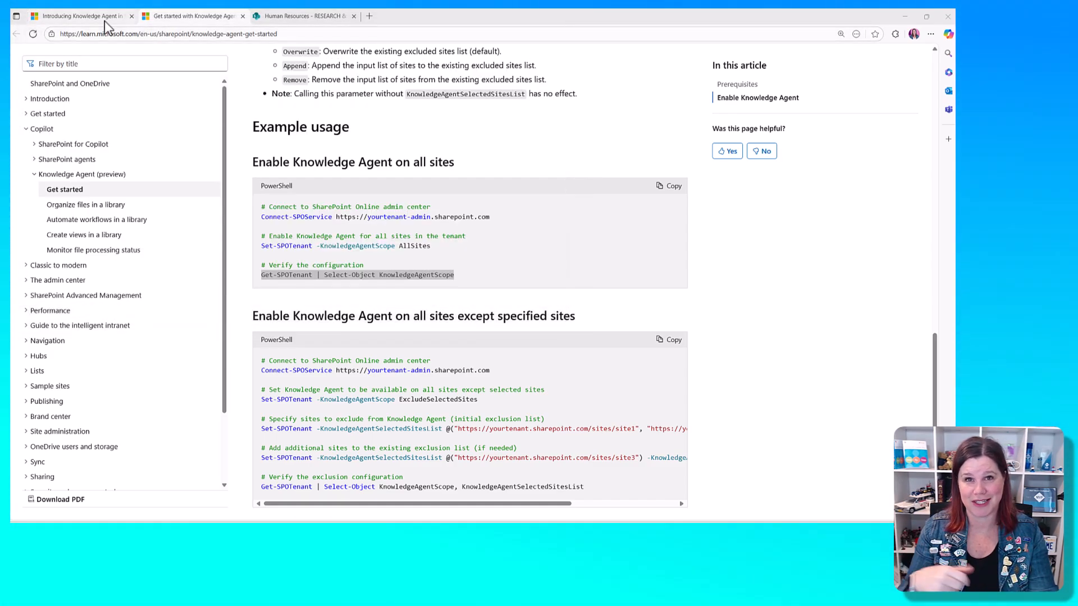
Switch to the SharePoint library and try the Knowledge Agent (preview) card to show its menu
{"action": "left_click", "coordinate": [302, 16]}
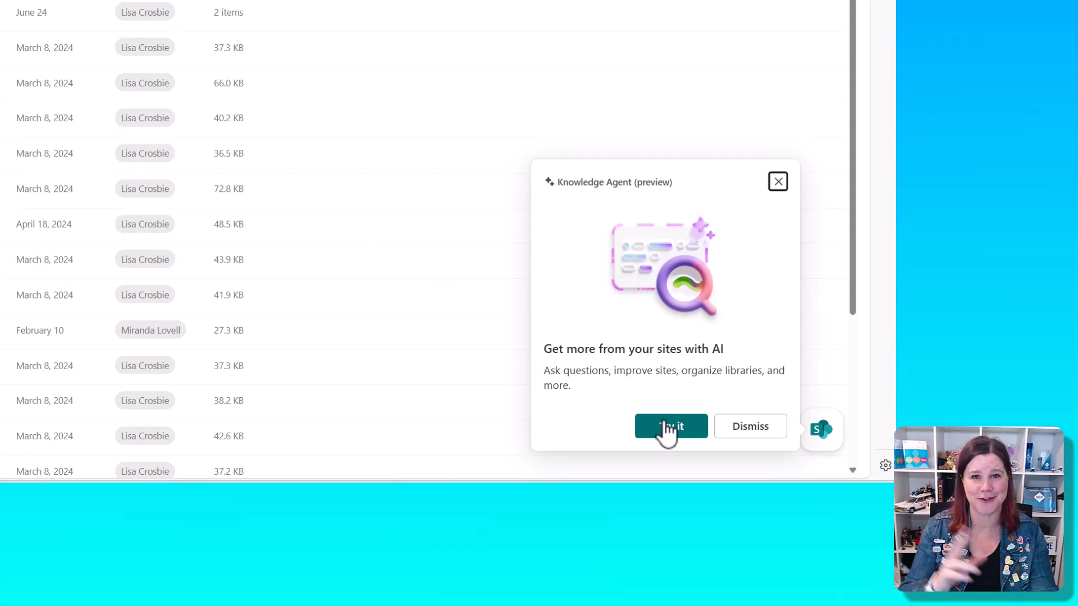
{"action": "left_click", "coordinate": [670, 427]}
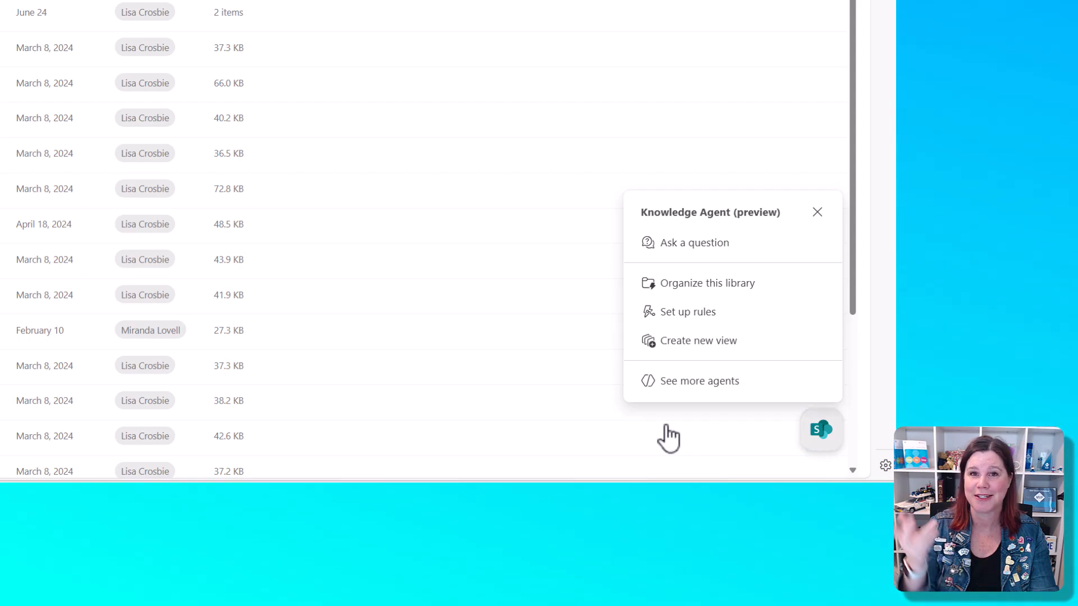
{"action": "mouse_move", "coordinate": [676, 431]}
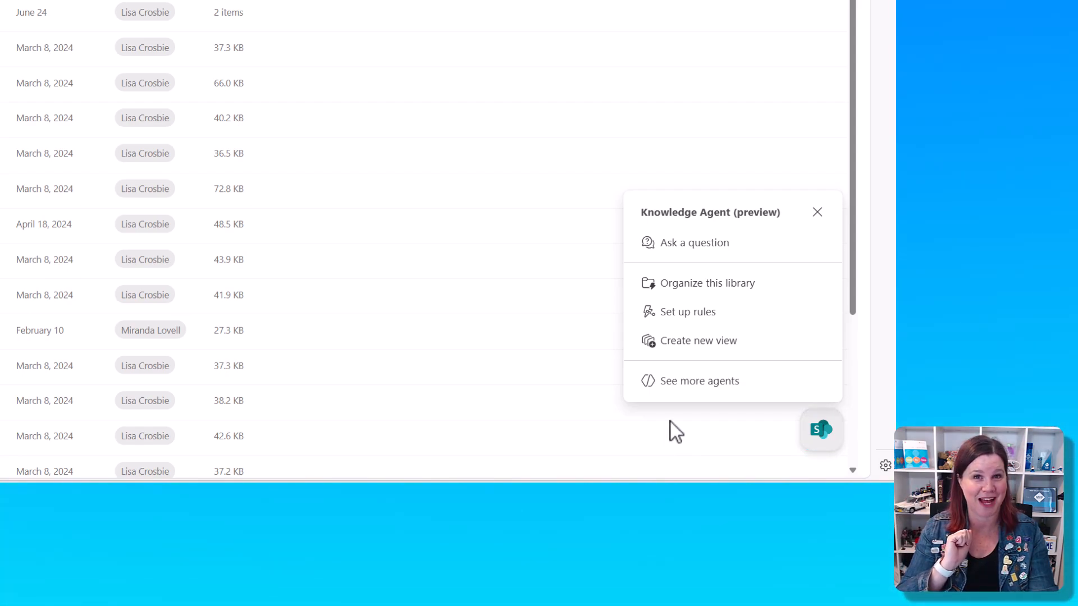